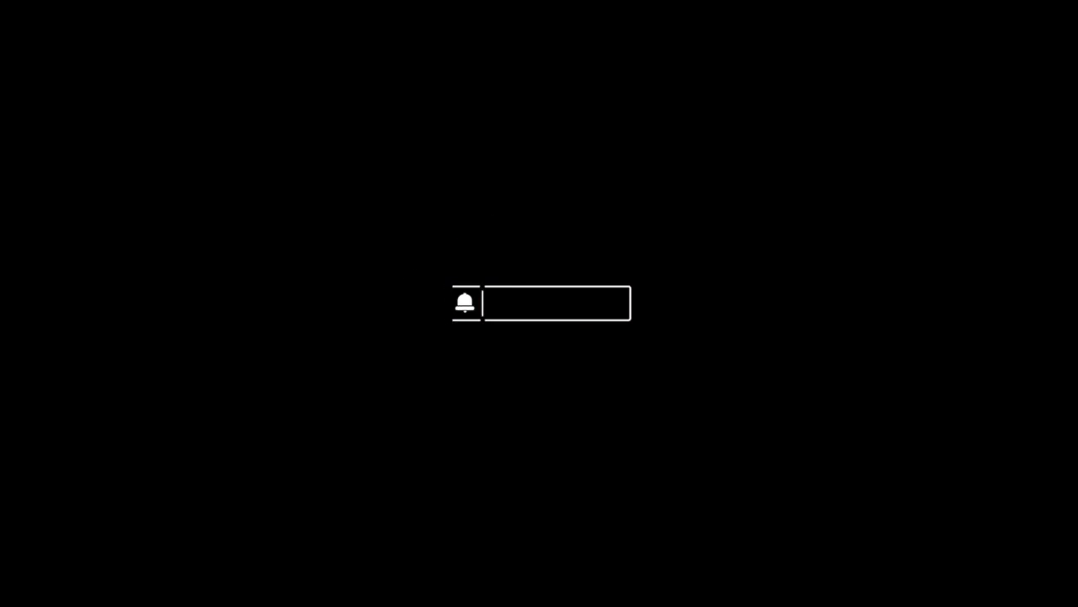
text(@MrDelgatz)
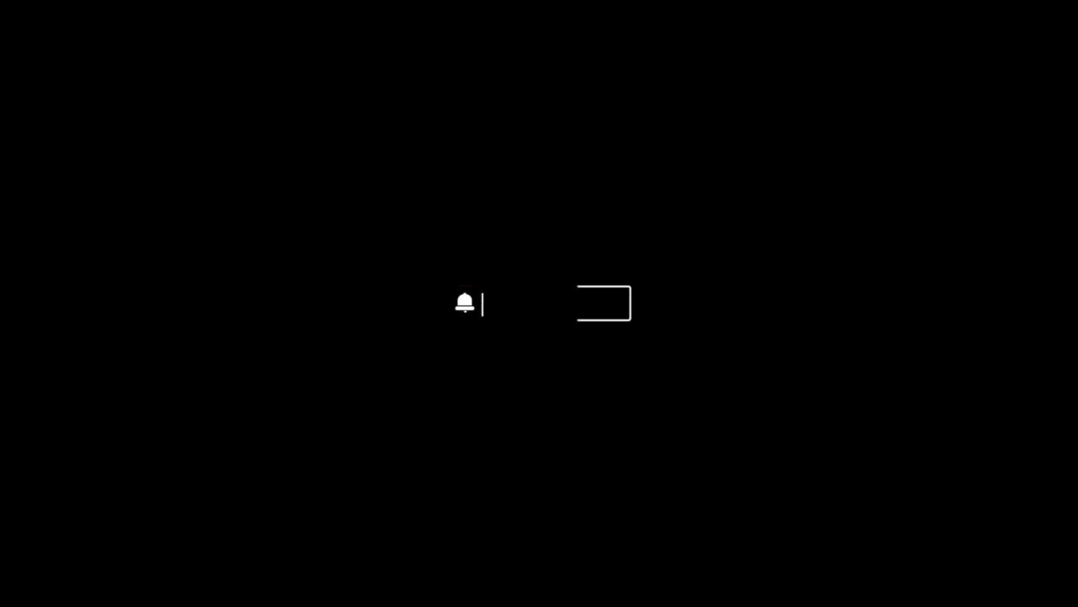
text(@MrDelgatz)
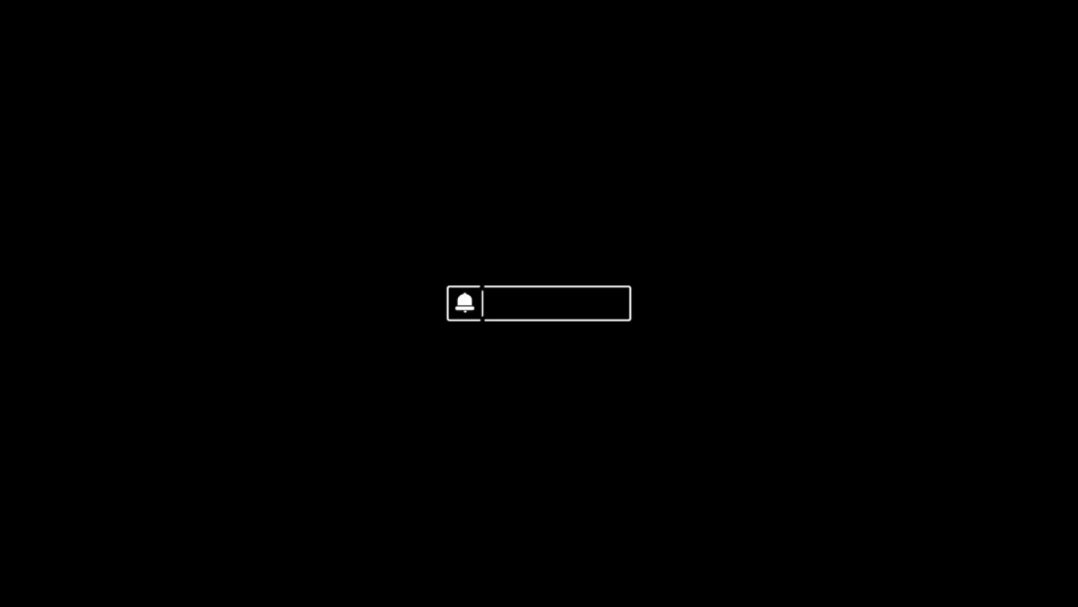
text(@MrDelgatz)
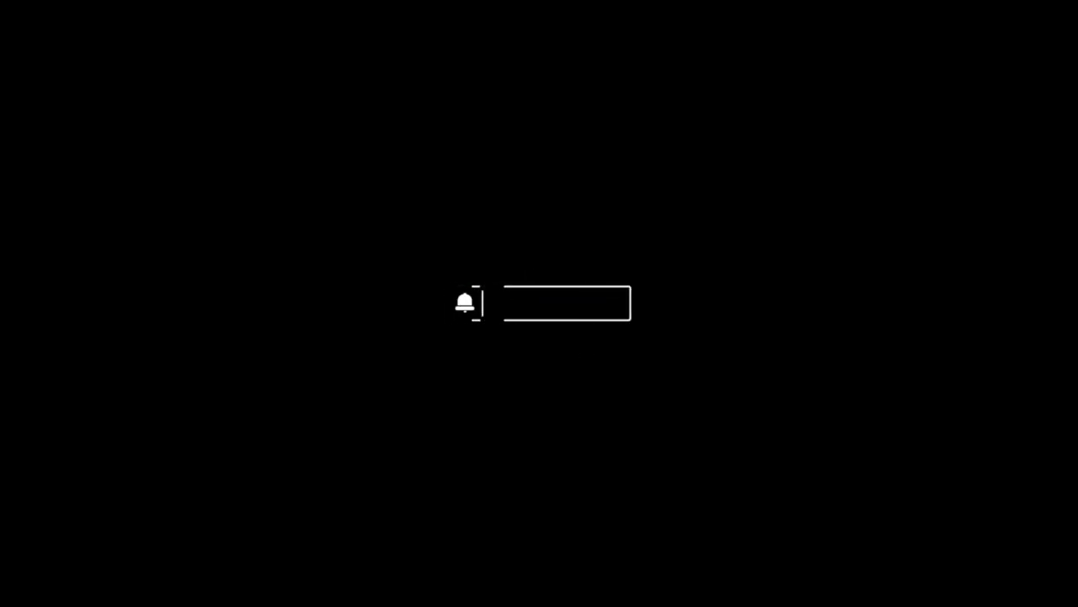
text(@MrDelgatz)
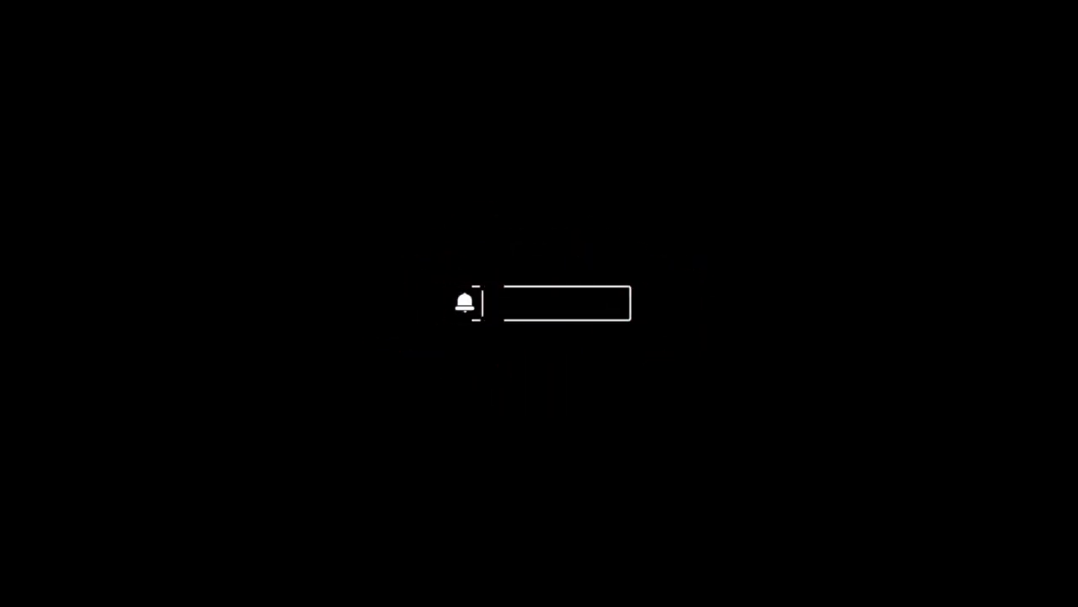
text(@MrDelgatz)
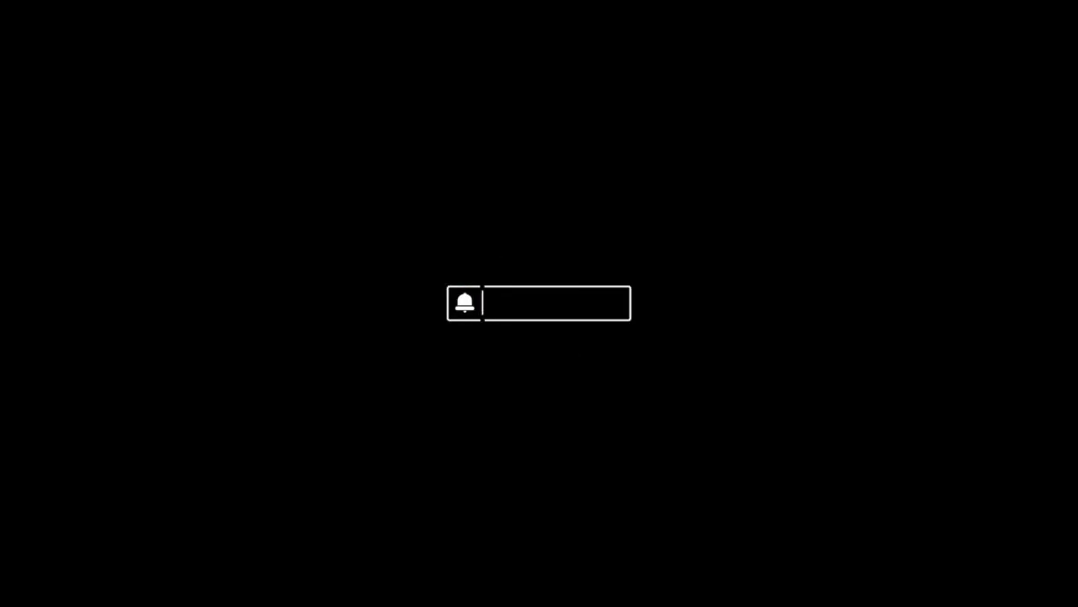
text(@MrDelgatz)
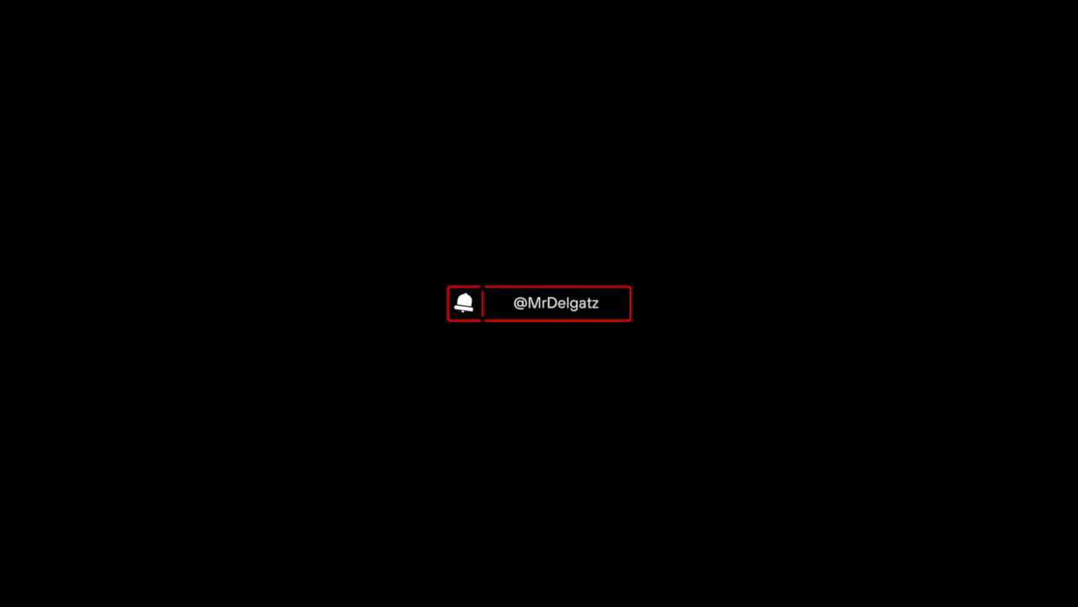